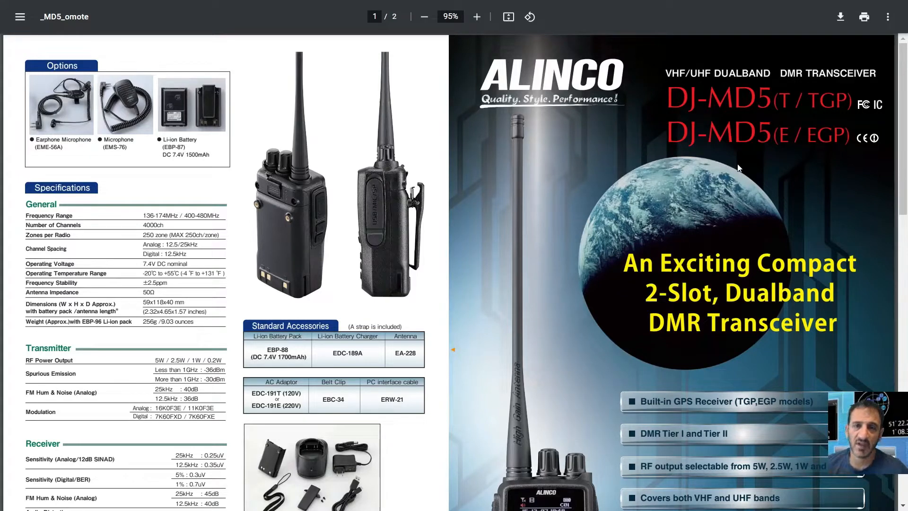
# - Download user.csv from RadioID's raw database dumps and return to the DJ-MD5 CPS
pyautogui.scroll(-3)
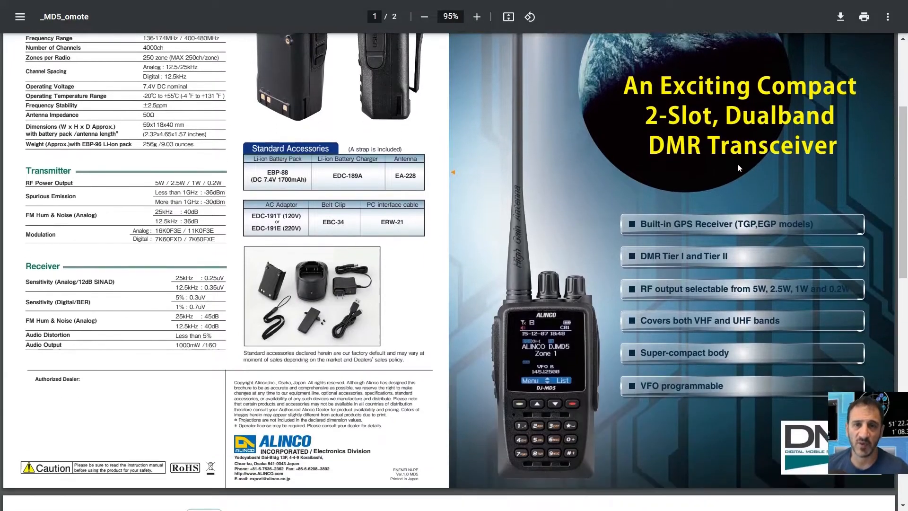
pyautogui.scroll(-3)
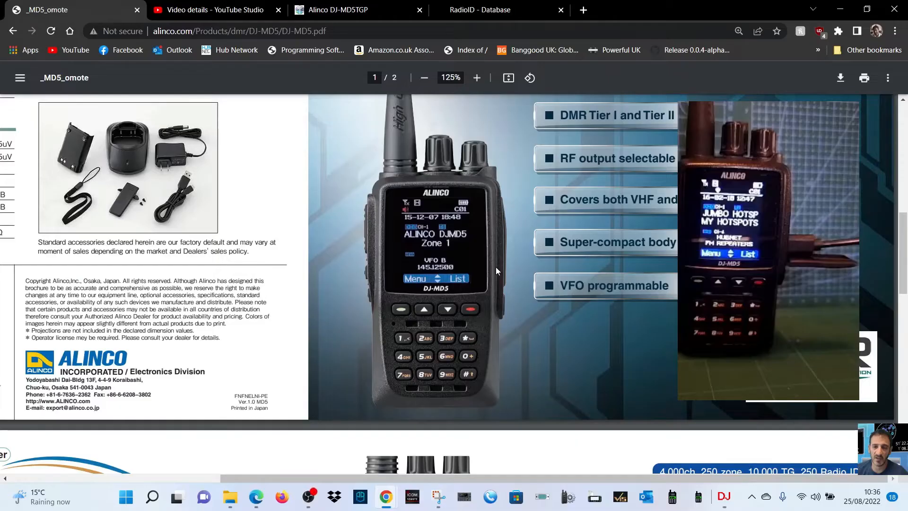
pyautogui.moveTo(428, 180)
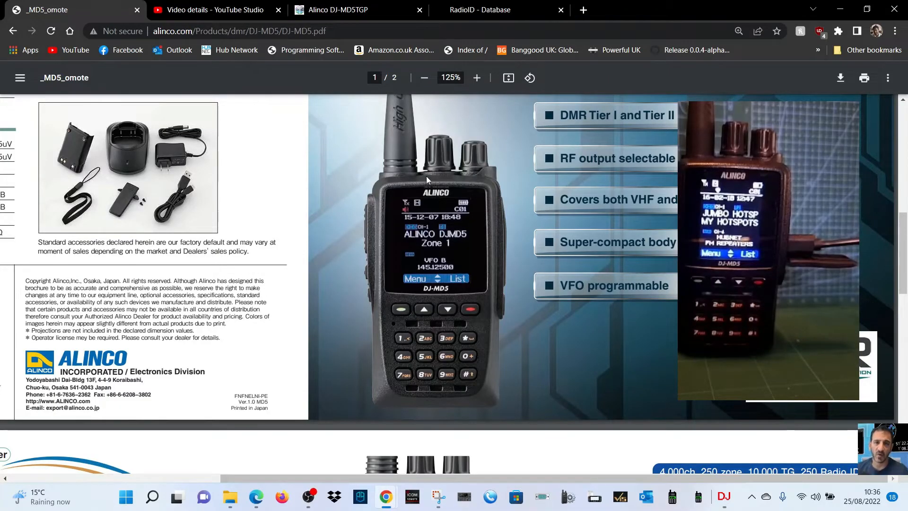
pyautogui.moveTo(471, 20)
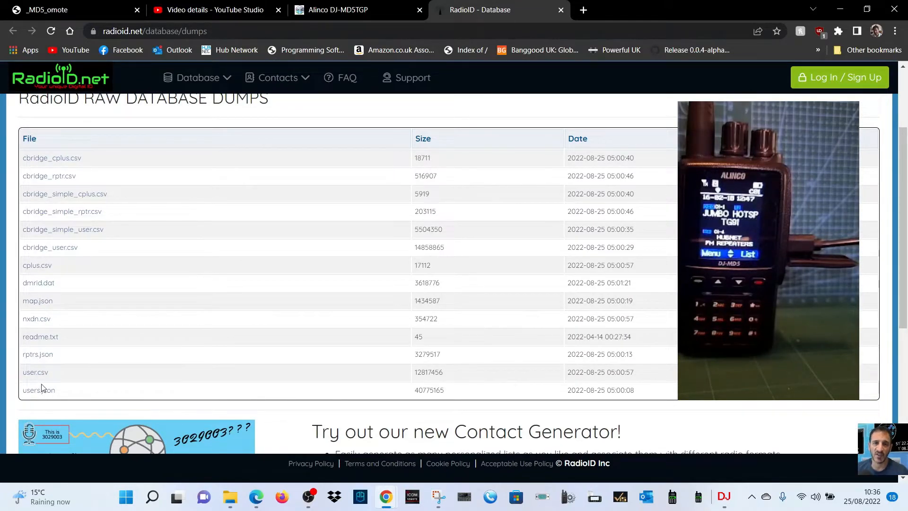
pyautogui.click(35, 372)
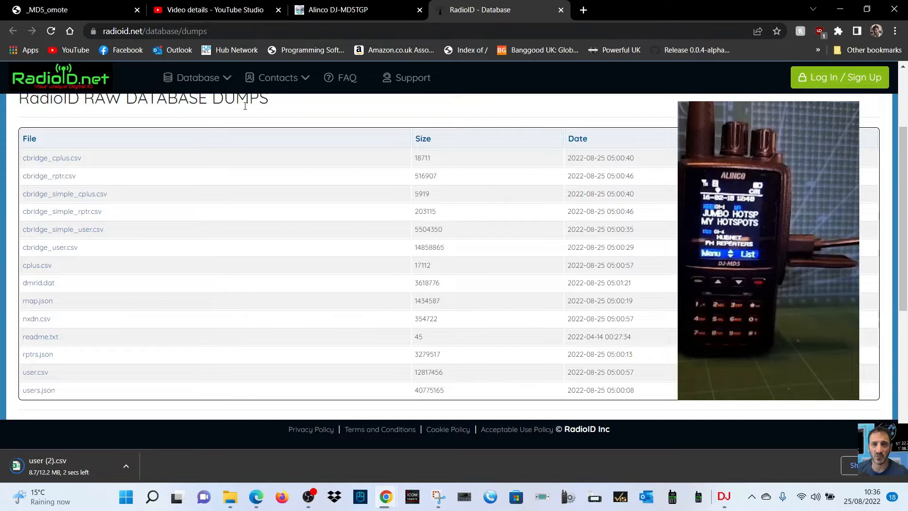
pyautogui.click(722, 496)
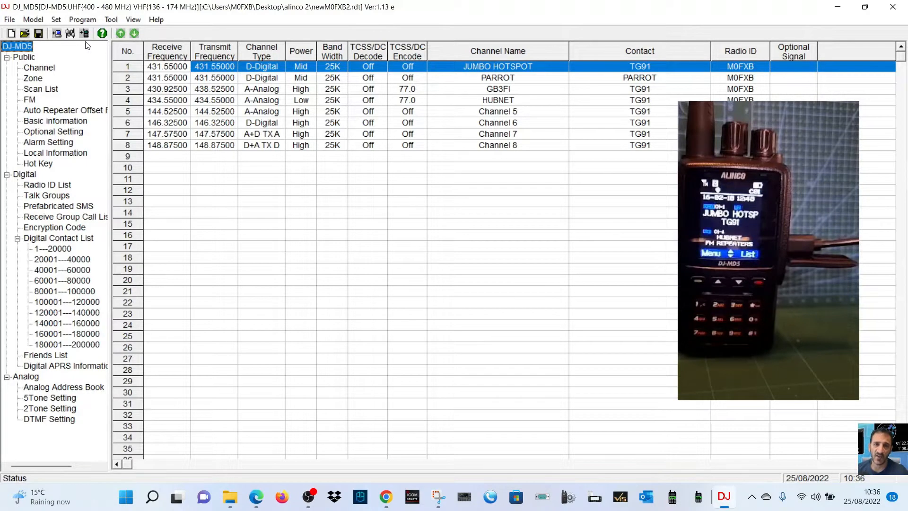
# - Open Tool > Import and browse for a Digital Contact List CSV
pyautogui.click(111, 19)
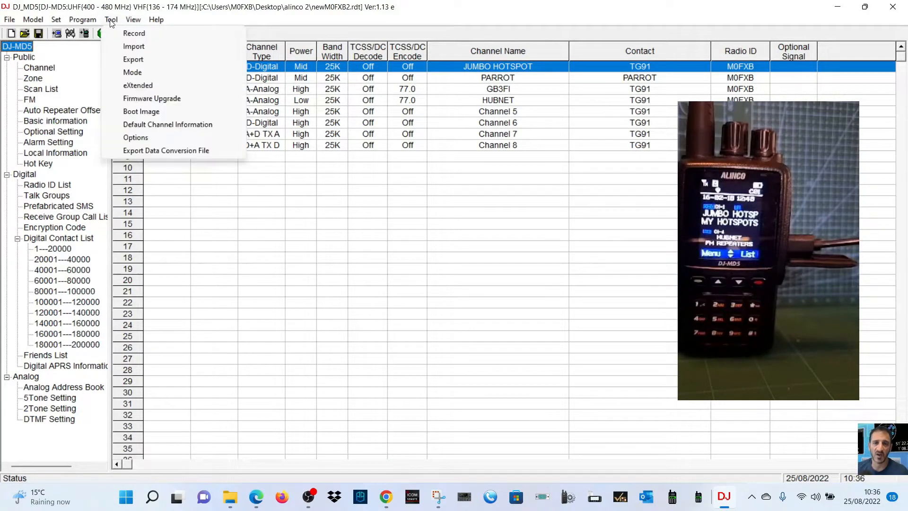
pyautogui.click(134, 46)
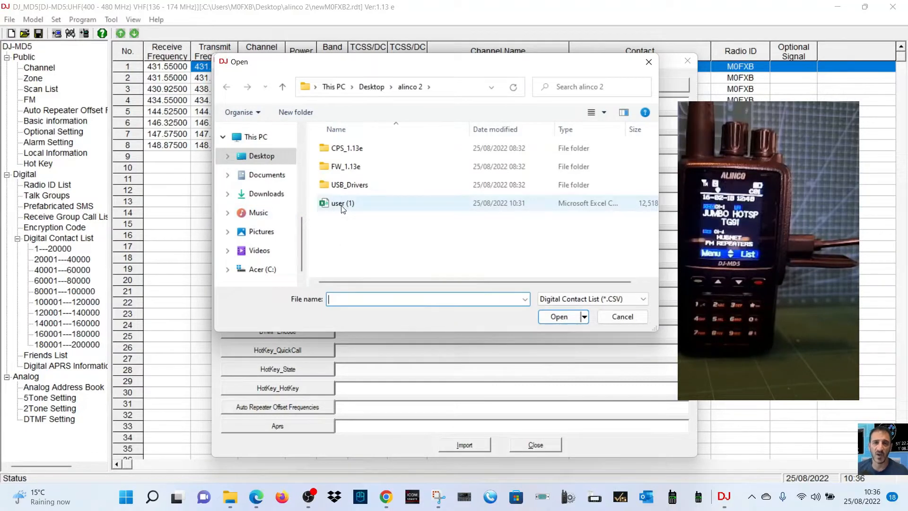
# - Import user (1).csv into the Digital Contact List, waiting through the hang and dismissing the error
pyautogui.click(558, 316)
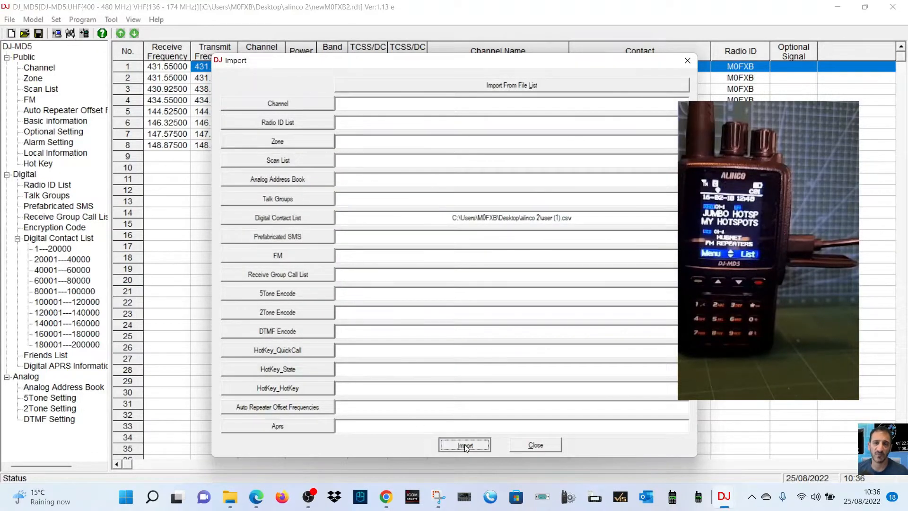
pyautogui.click(464, 445)
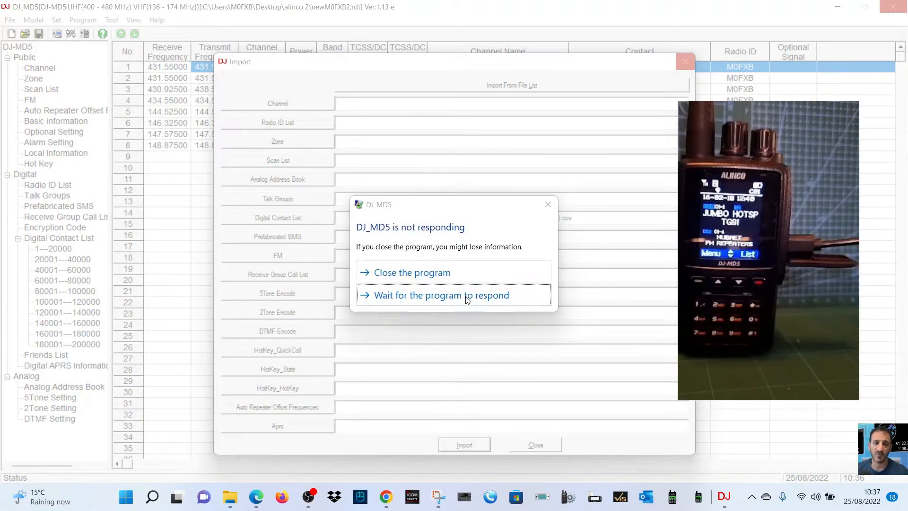
pyautogui.click(453, 295)
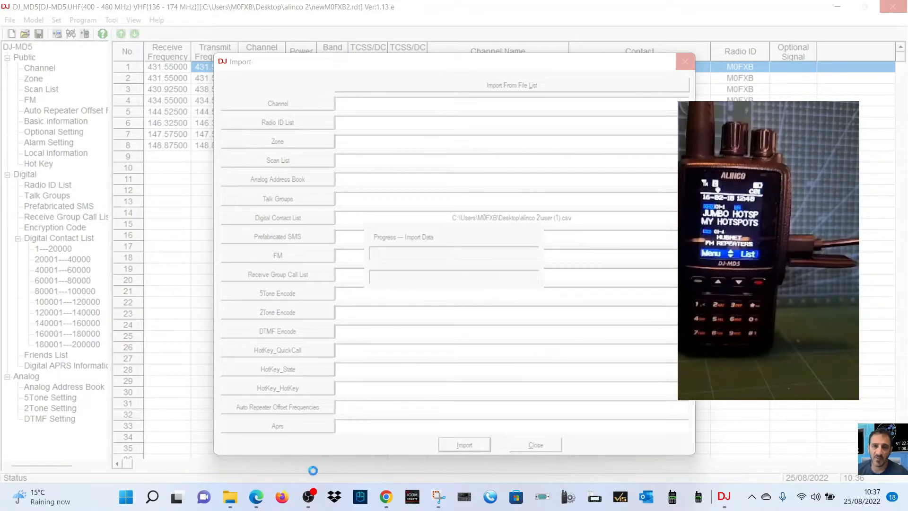
pyautogui.click(464, 444)
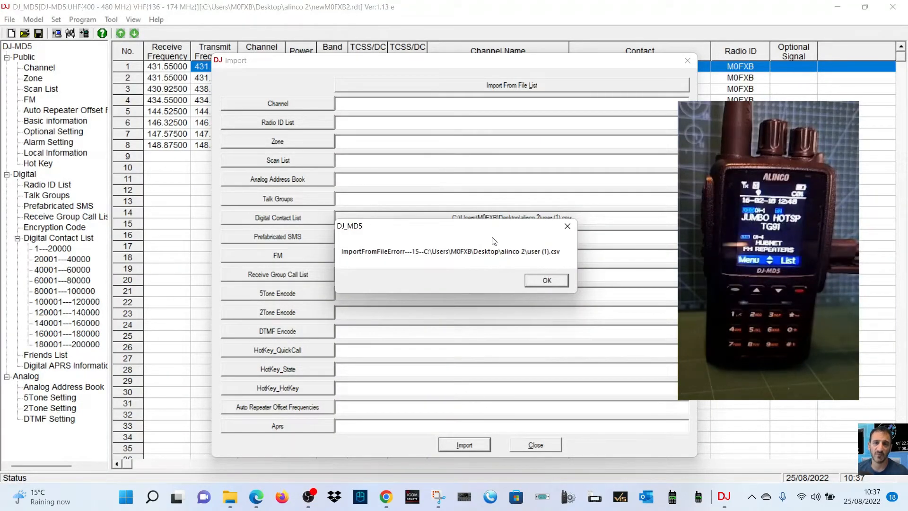
pyautogui.click(546, 280)
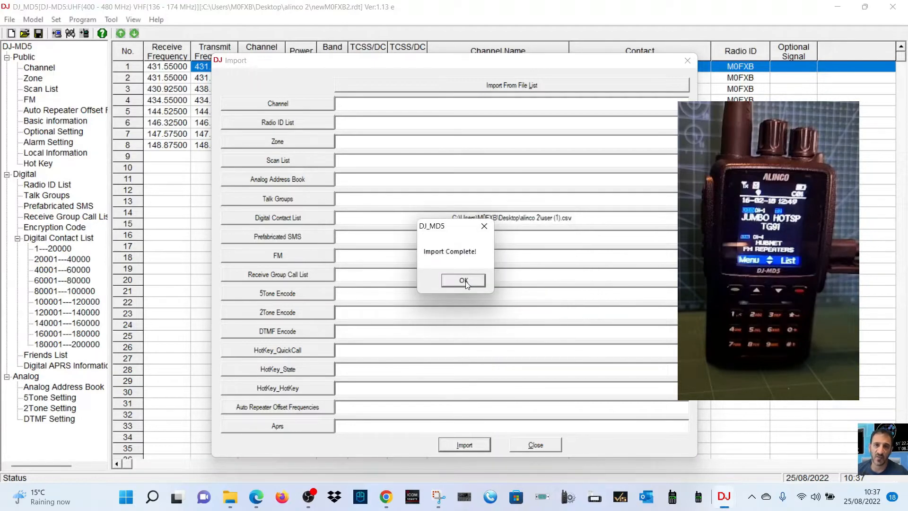
# - Acknowledge the import, view the Digital Contact List, and start Write to Radio
pyautogui.click(462, 280)
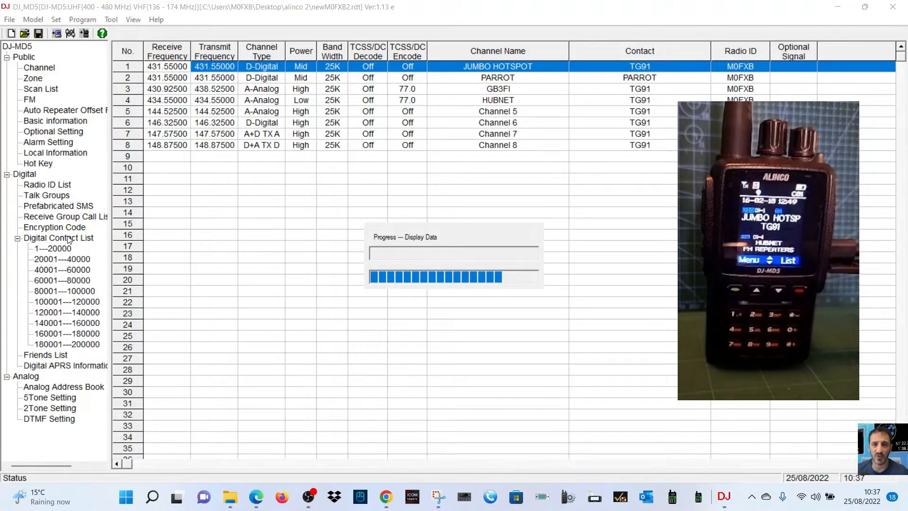
pyautogui.click(60, 237)
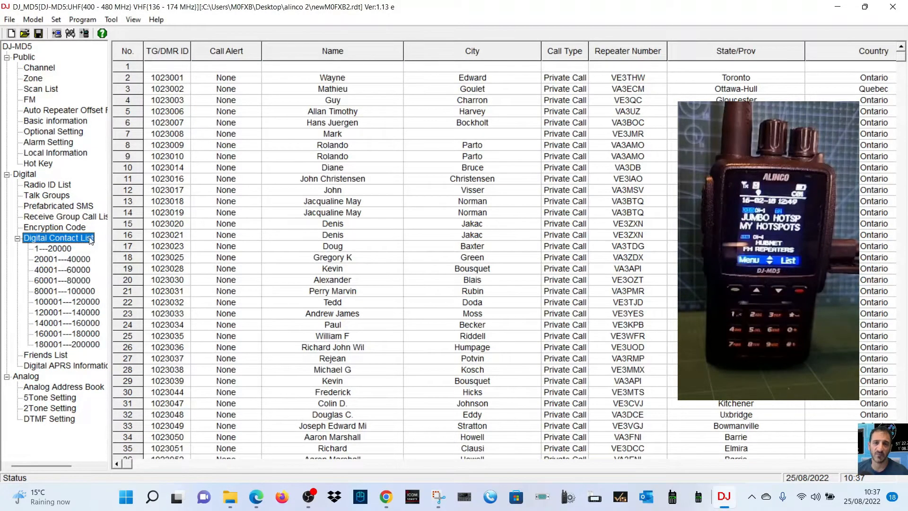
pyautogui.moveTo(316, 52)
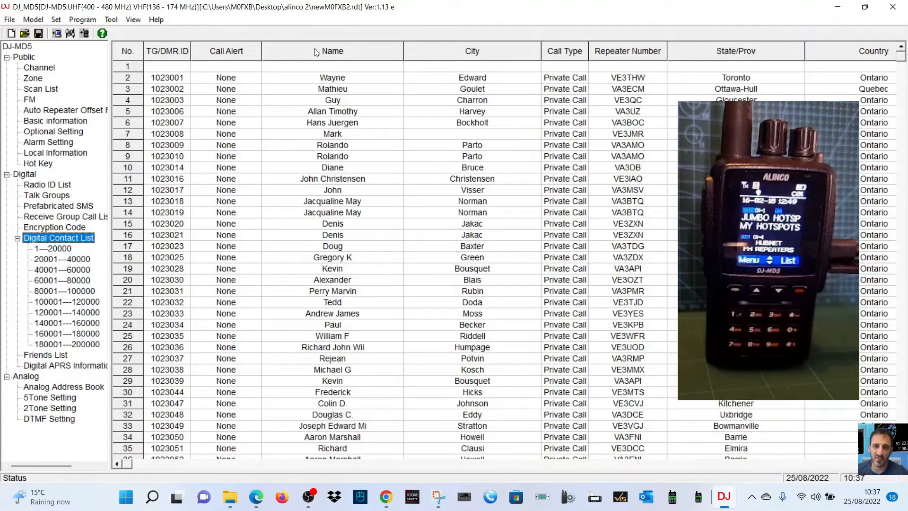
pyautogui.click(111, 19)
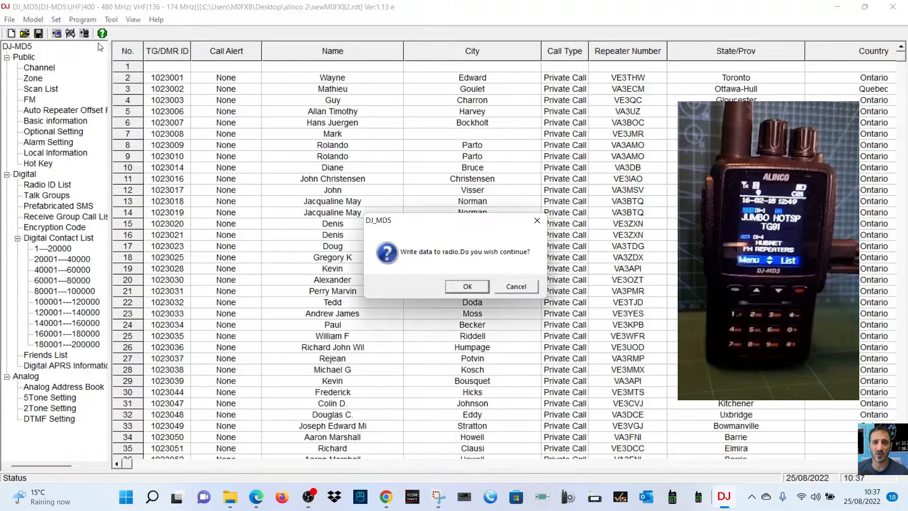
# - Confirm writing the Digital Contact List and Other Data to the radio
pyautogui.click(467, 286)
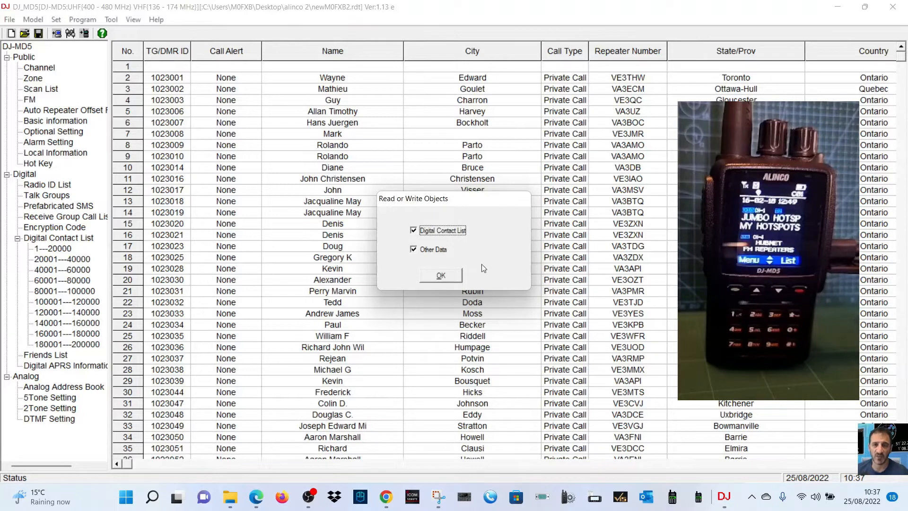
pyautogui.click(440, 275)
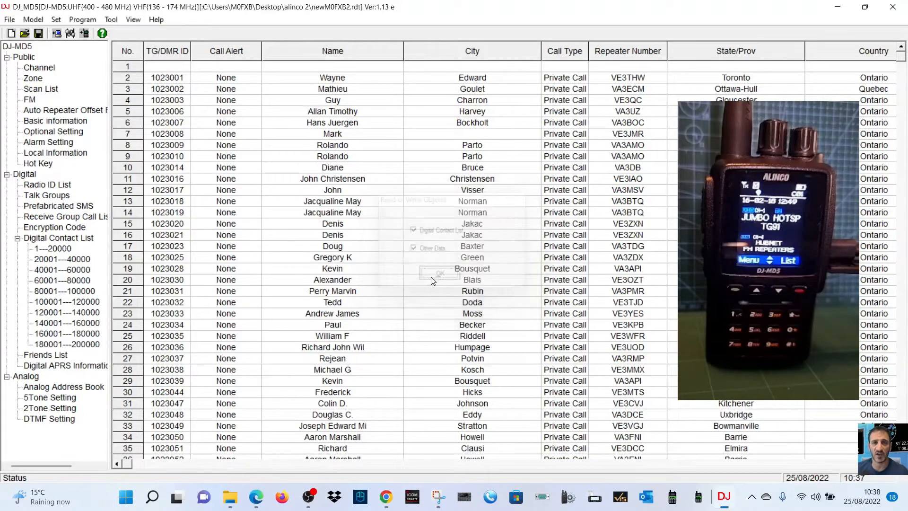
pyautogui.click(435, 271)
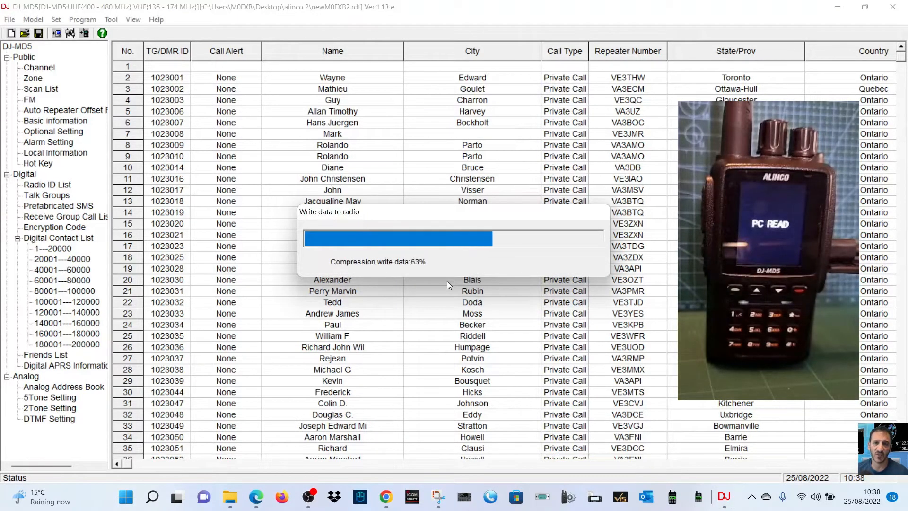